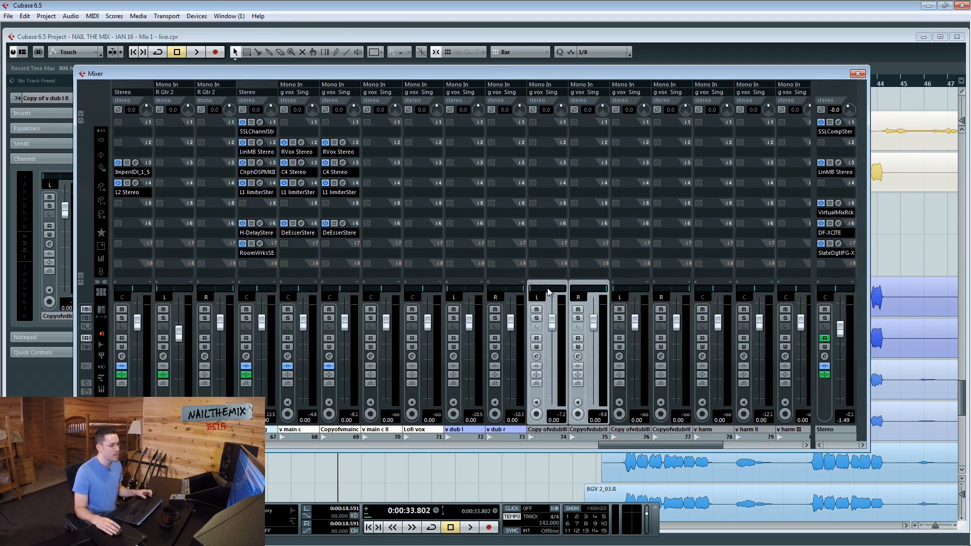
Load Joey Sturgis Tones Gain Reduction into insert slot 3 of the linked Copy of v dub channels.
right_click(548, 292)
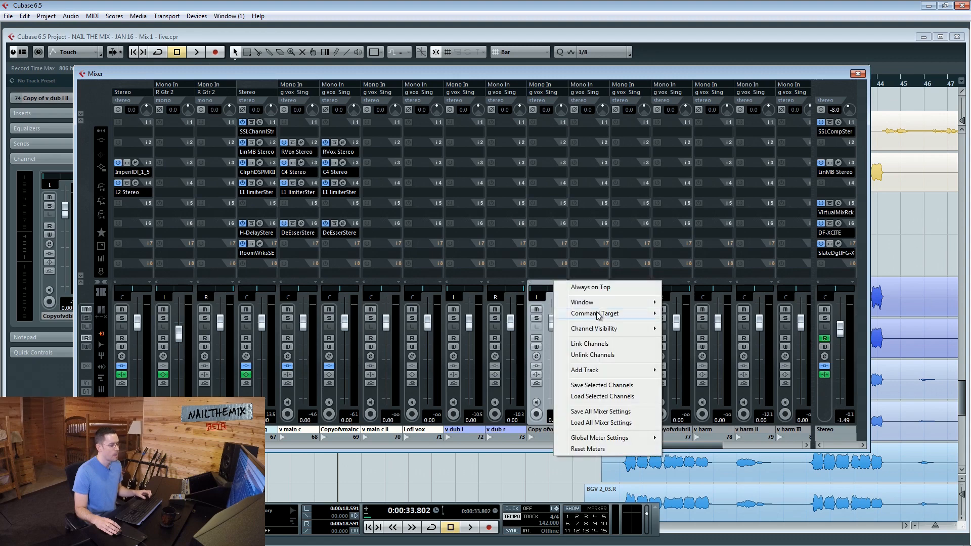
click(413, 188)
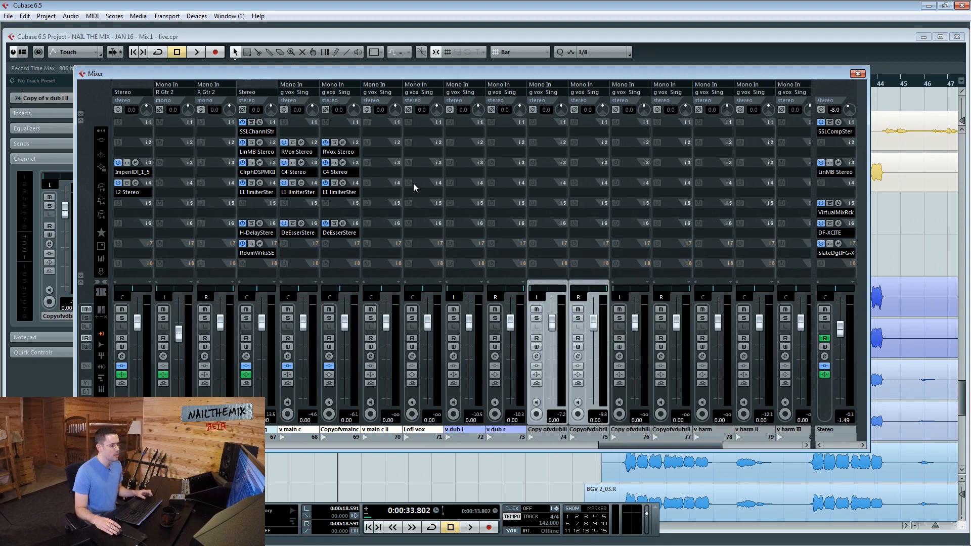
mouse_move(664, 188)
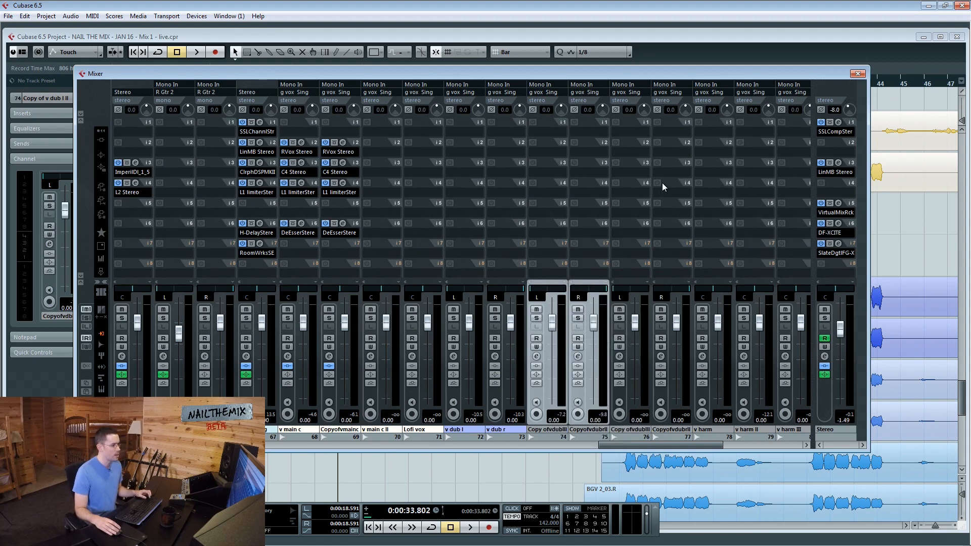
click(545, 183)
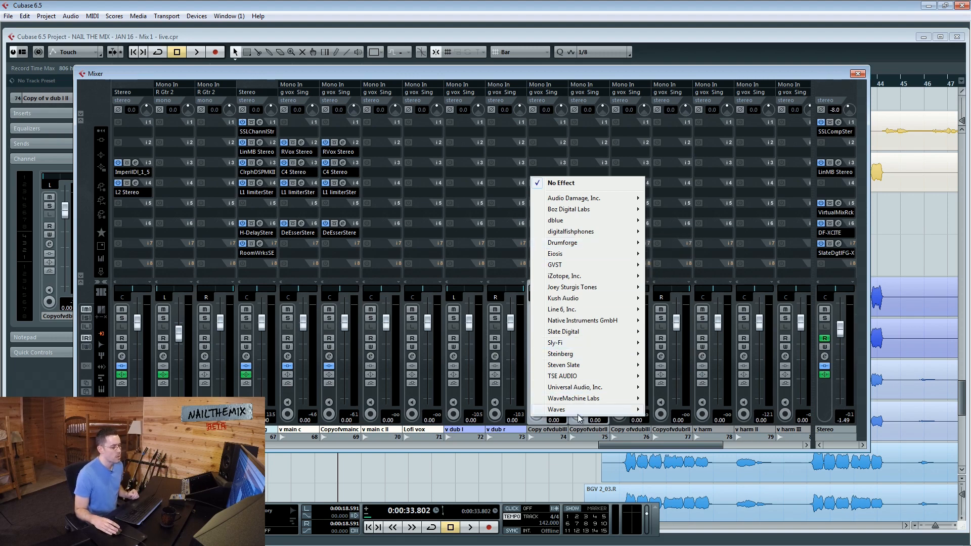
mouse_move(571, 231)
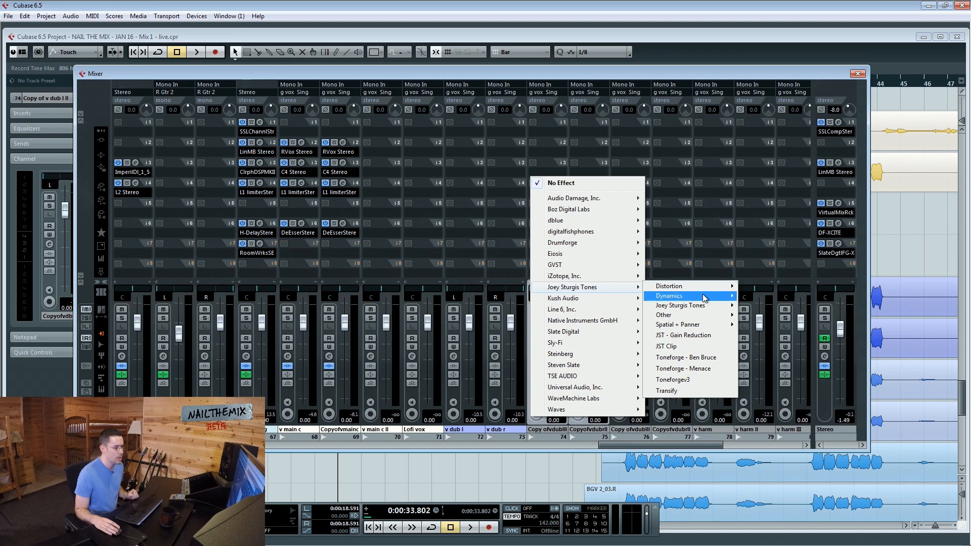
mouse_move(695, 299)
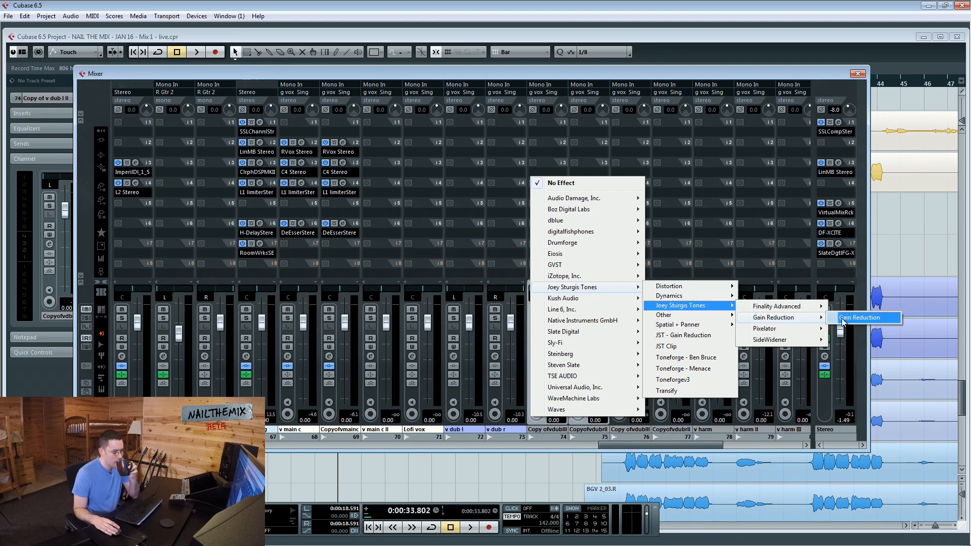
click(859, 317)
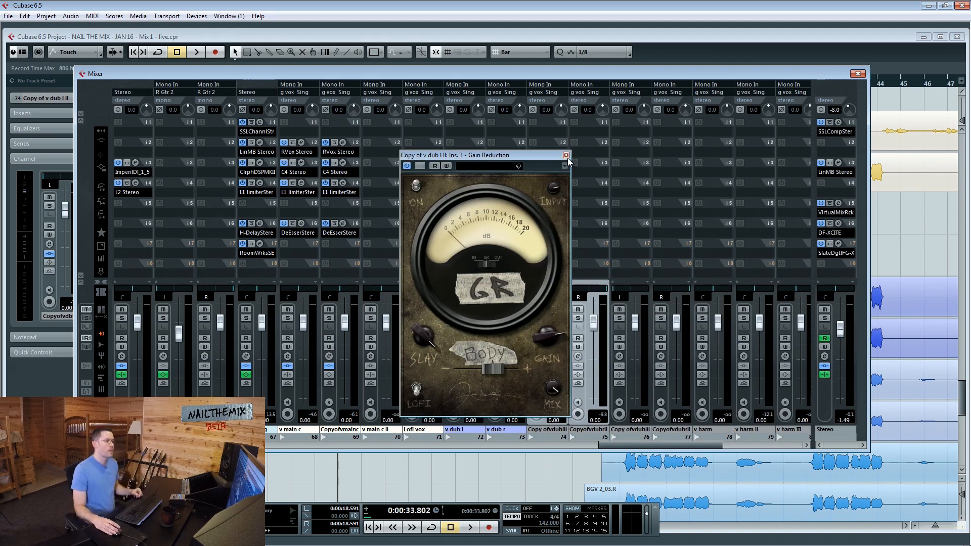
click(564, 154)
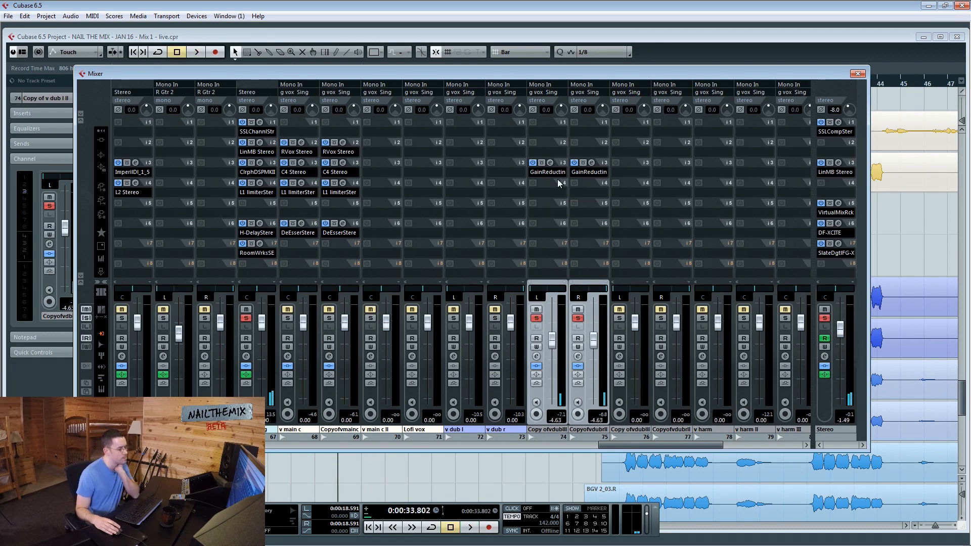
Load a DeEsser into insert slot 5 of both Copy of v dub channels and pull their faders to -7.32 dB.
click(564, 182)
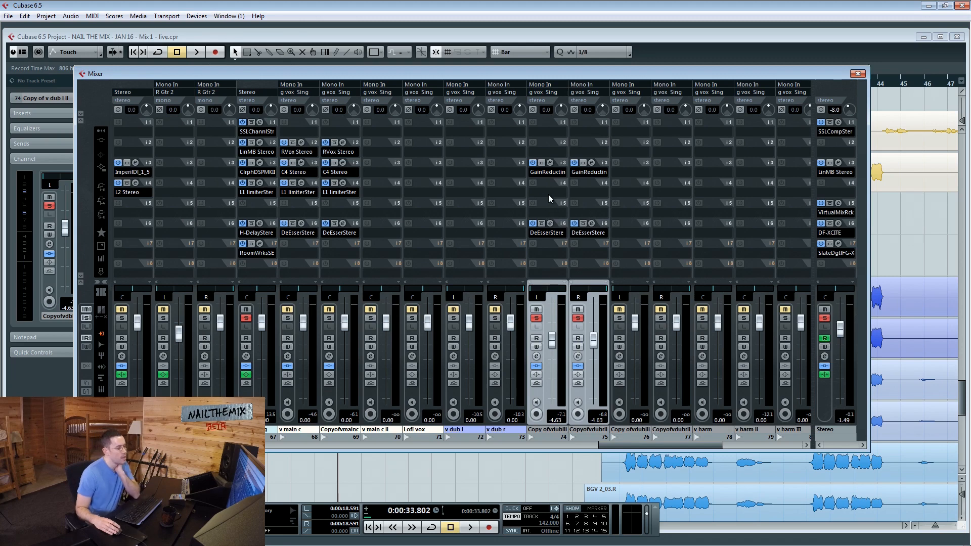
mouse_move(554, 196)
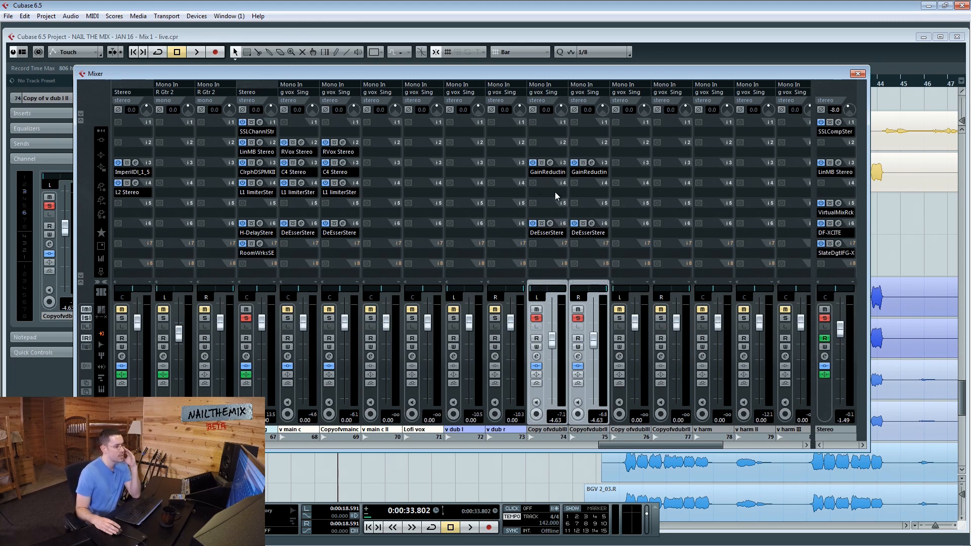
mouse_move(562, 195)
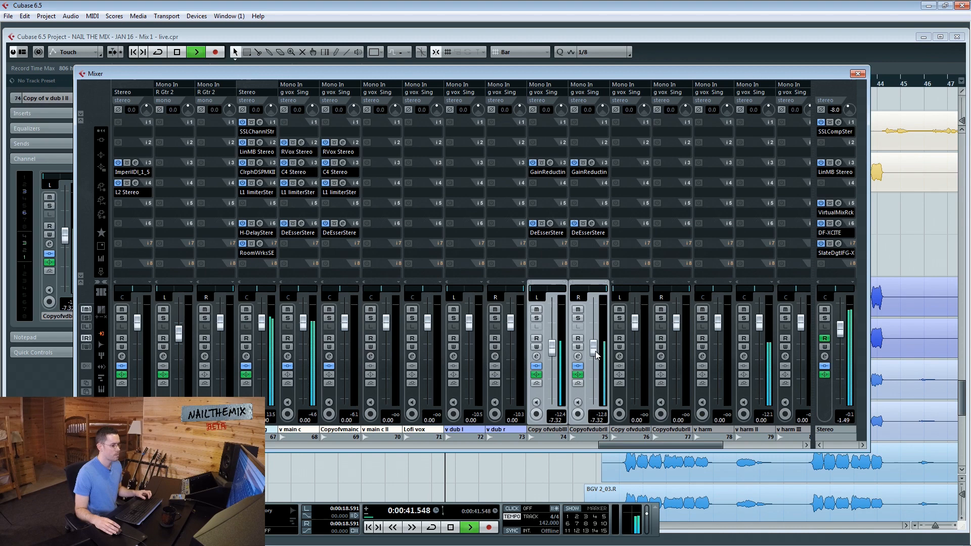
Lower the linked Copy of v dub faders to about -8.22 dB and select the g vox Sing group channel.
right_click(600, 296)
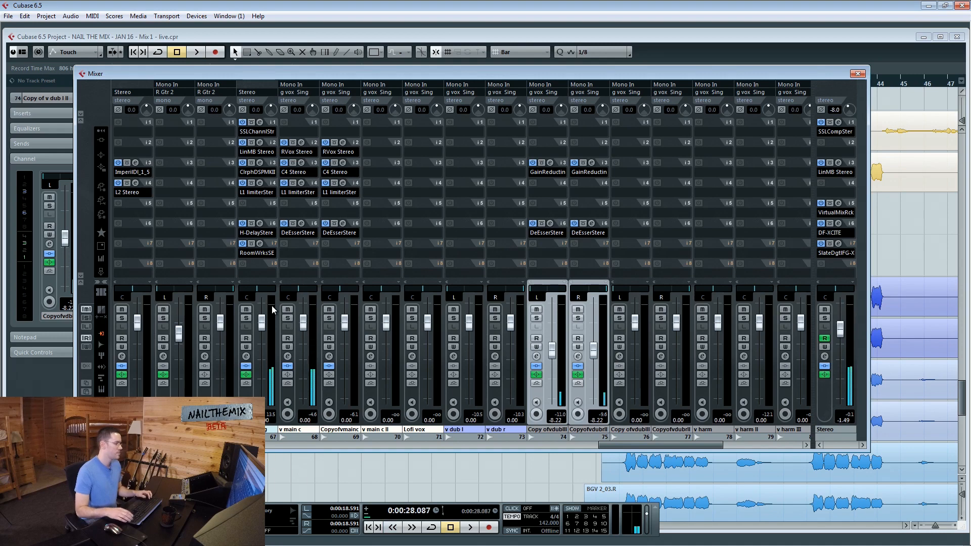
click(195, 52)
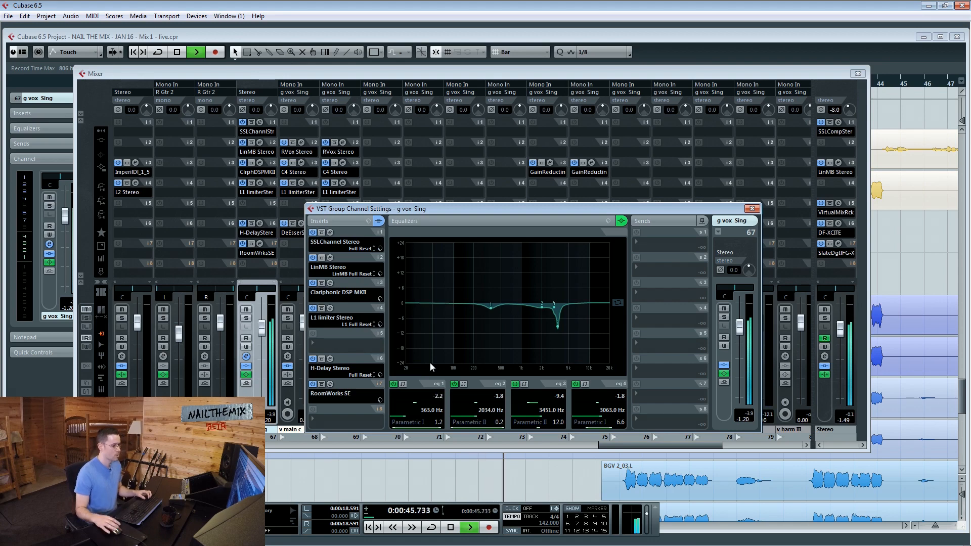
click(752, 209)
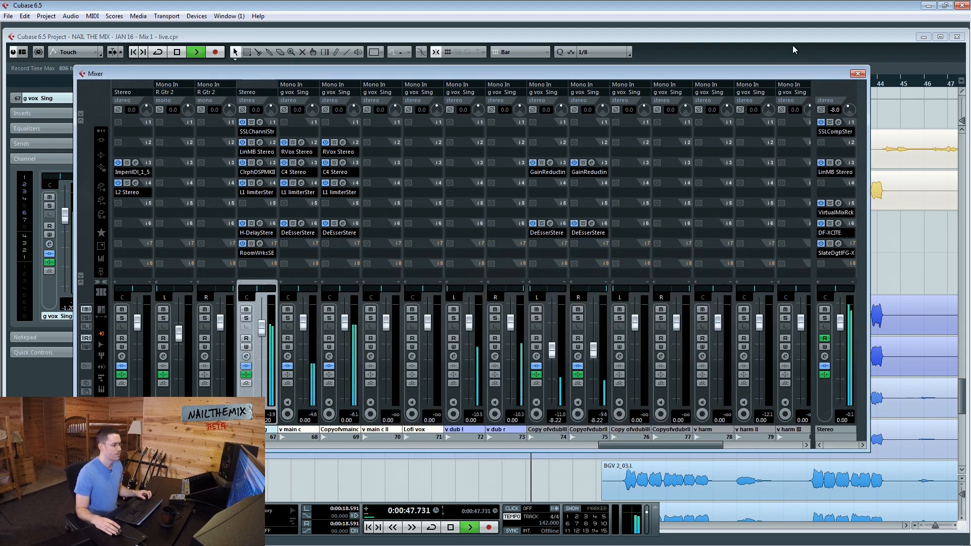